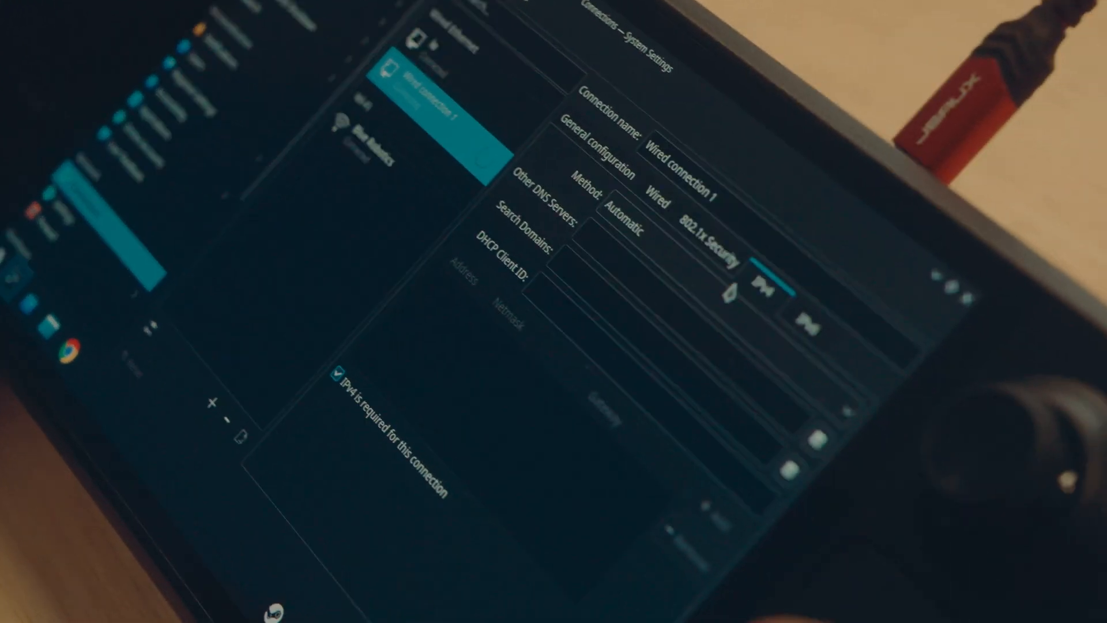
Step: Set Wired connection 1's IPv4 method to Manual, exposing the empty address list
click(622, 215)
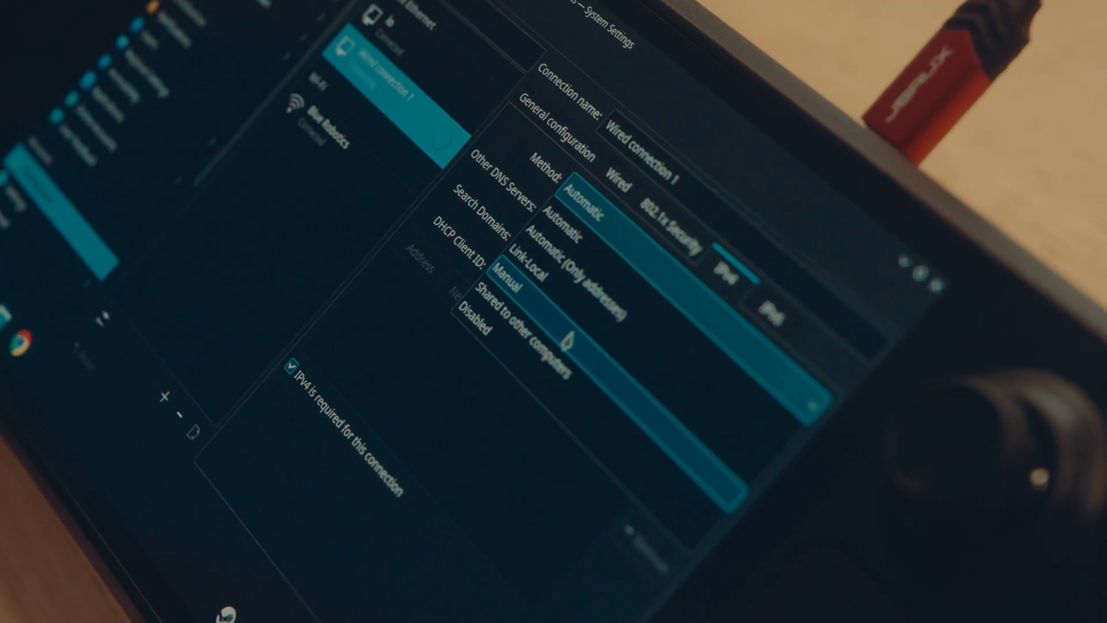
click(515, 279)
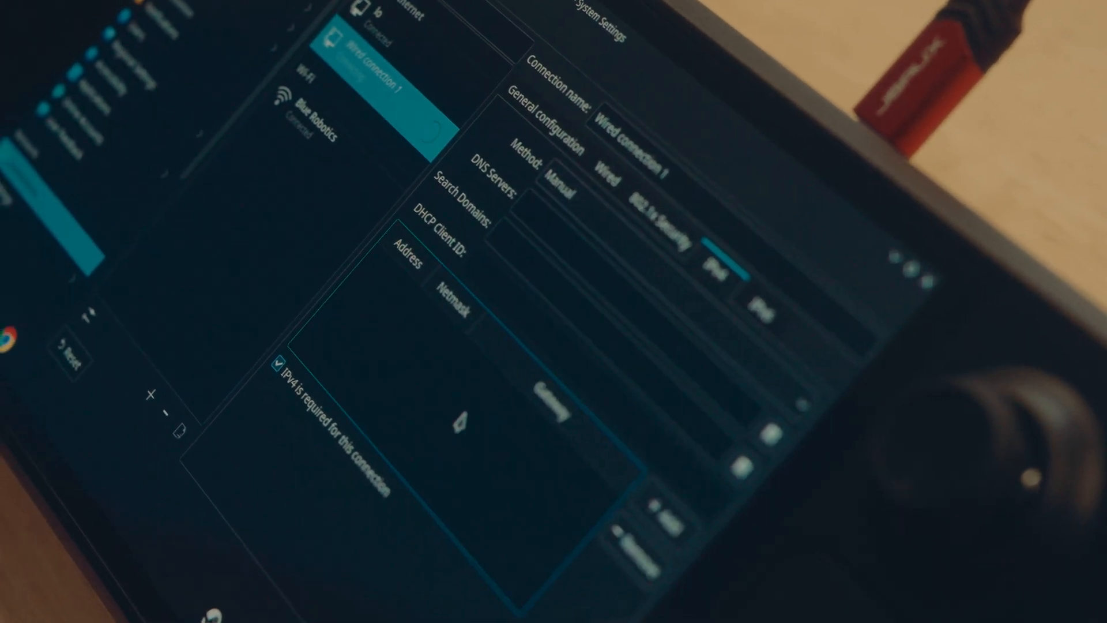